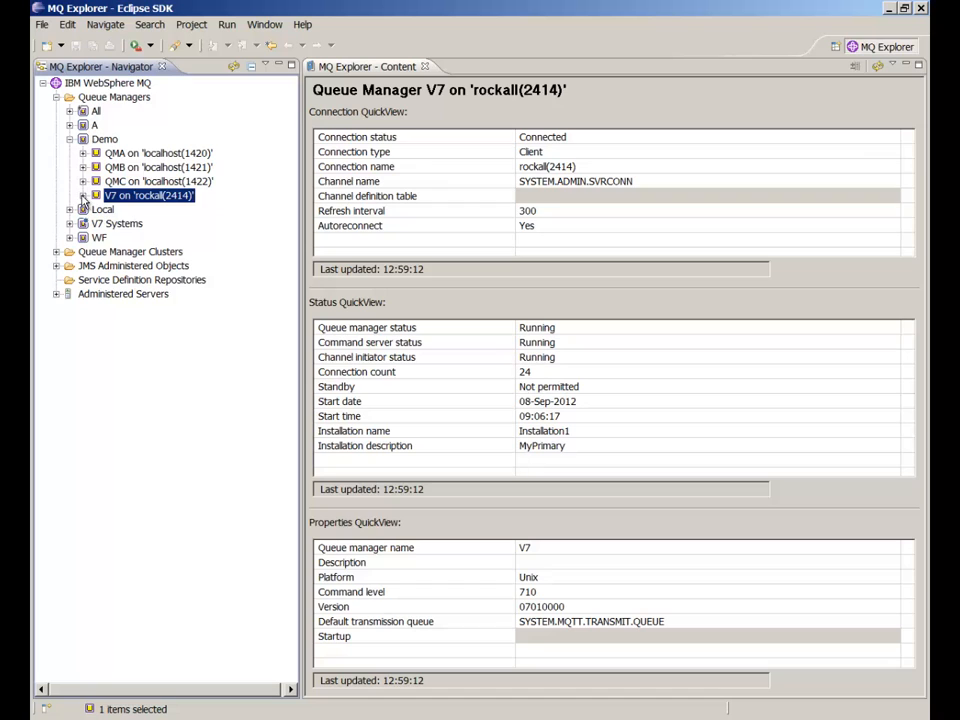
Select the Queues folder under queue manager V7 on rockall(2414).
click(82, 196)
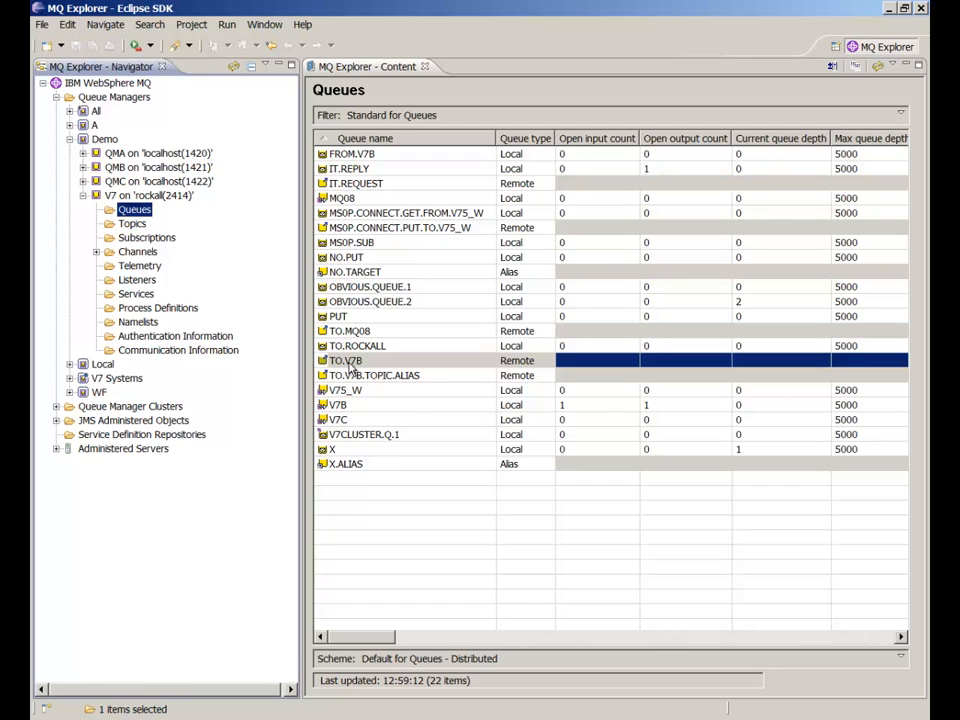
Run a Trace Route from queue TO.V7B with default settings, delivering to FROM.V7 over one channel.
right_click(344, 360)
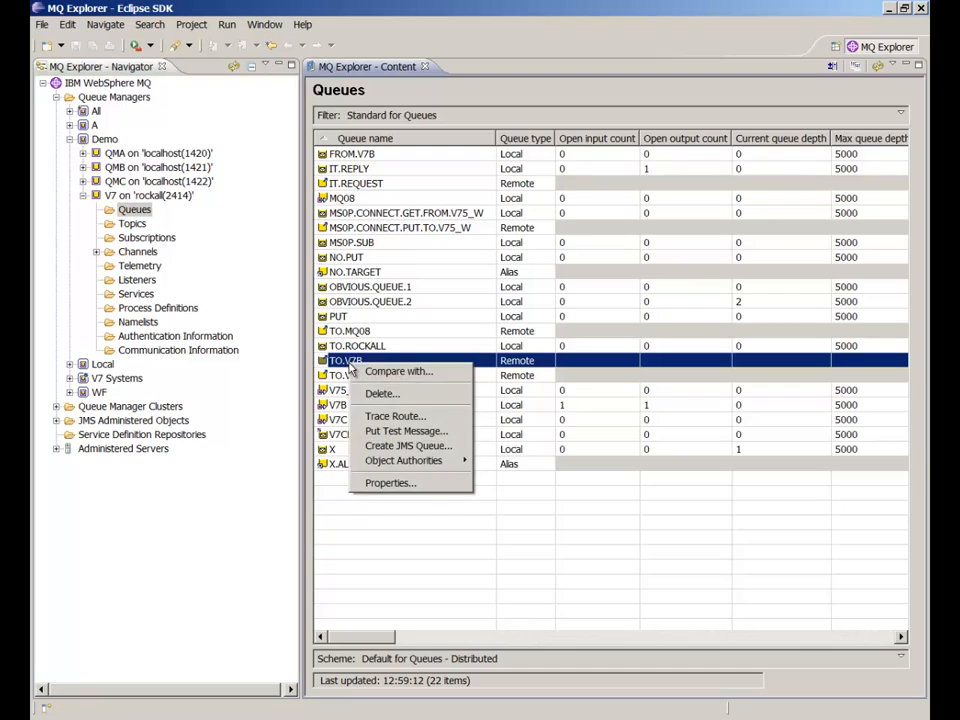
click(394, 414)
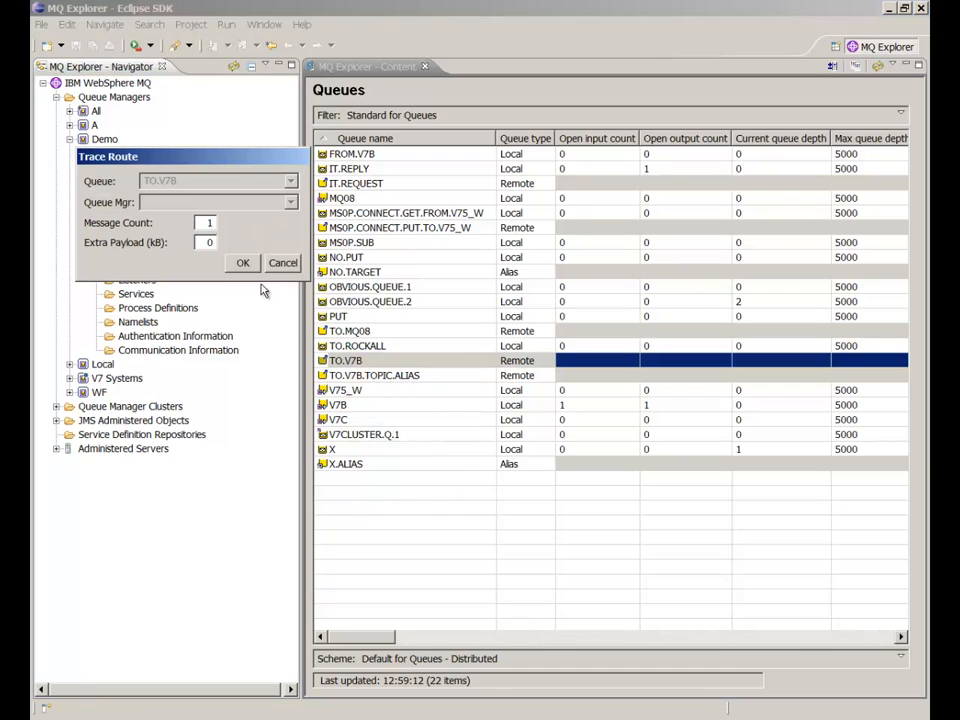
click(244, 262)
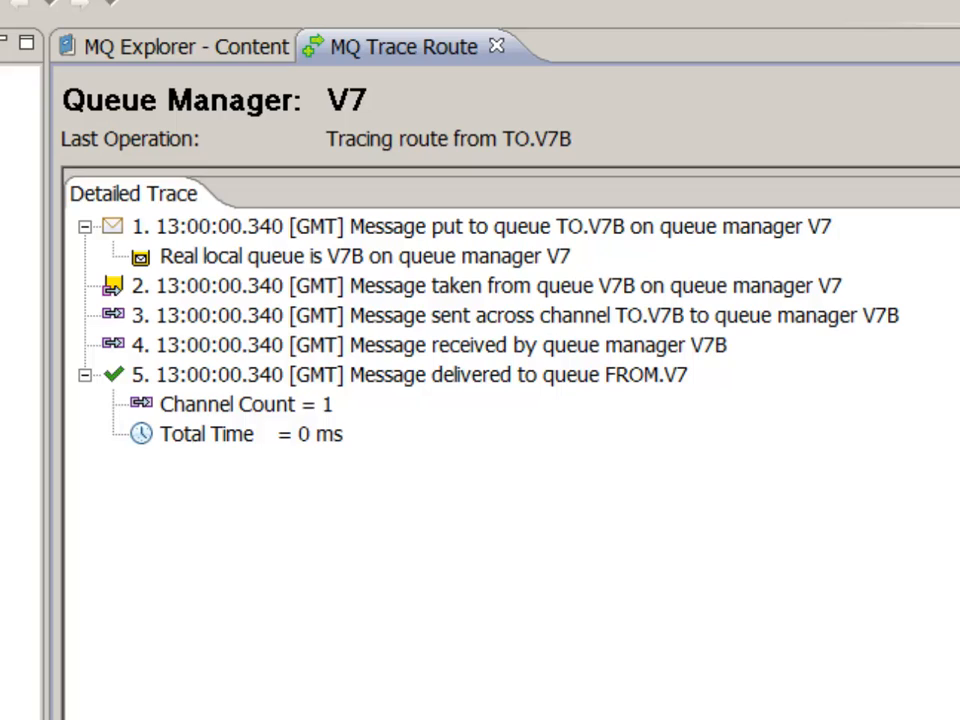
mouse_move(440, 648)
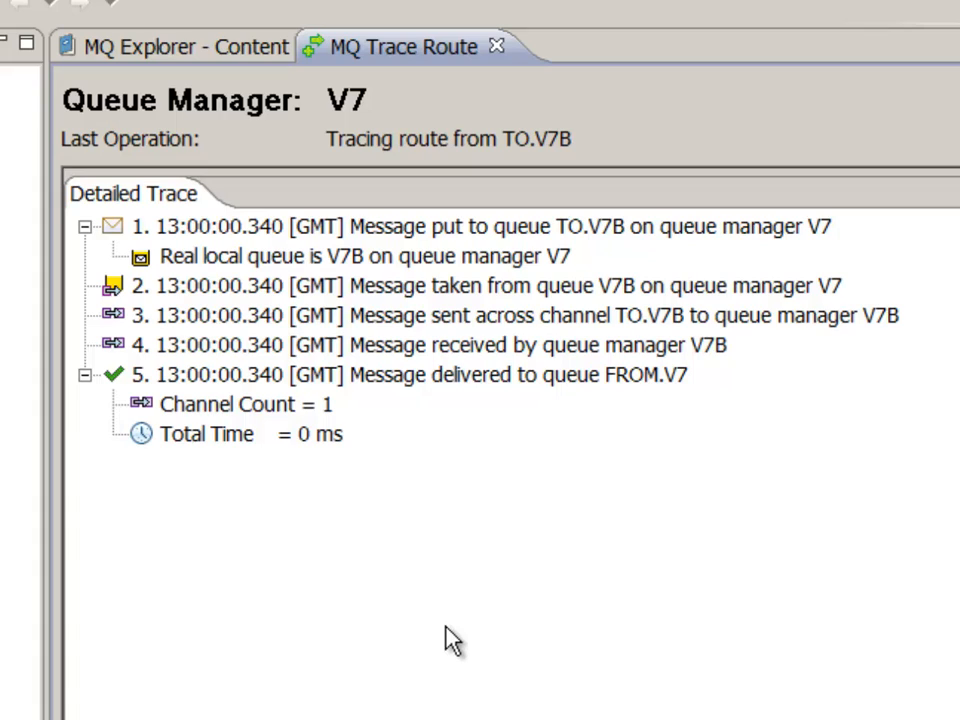
mouse_move(218, 60)
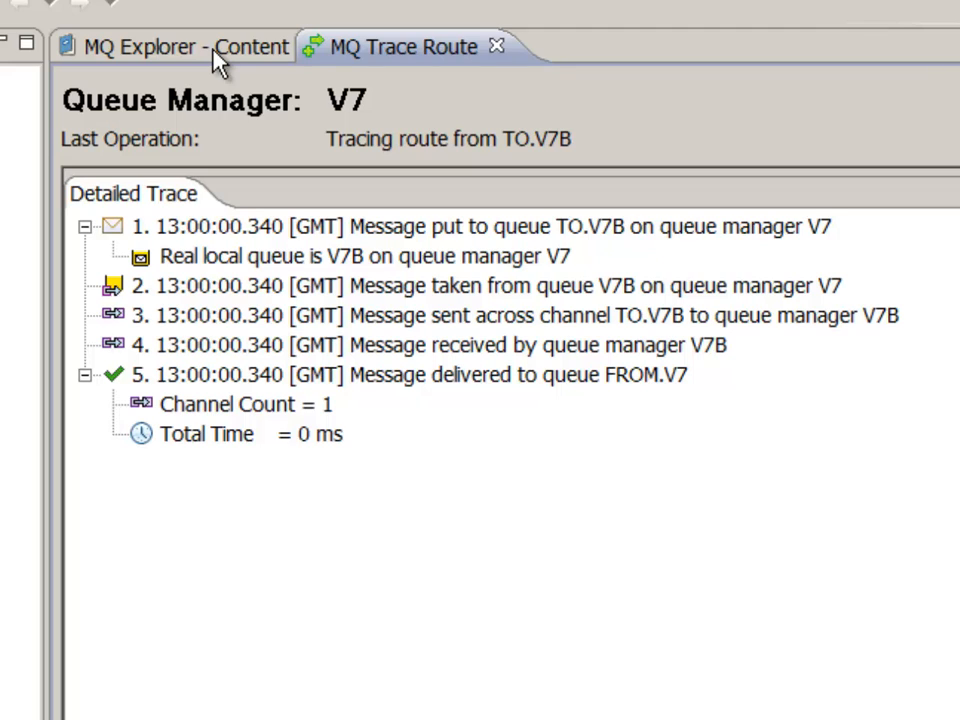
Back on V7's queue list, run a Trace Route from the alias queue NO.TARGET.
click(176, 46)
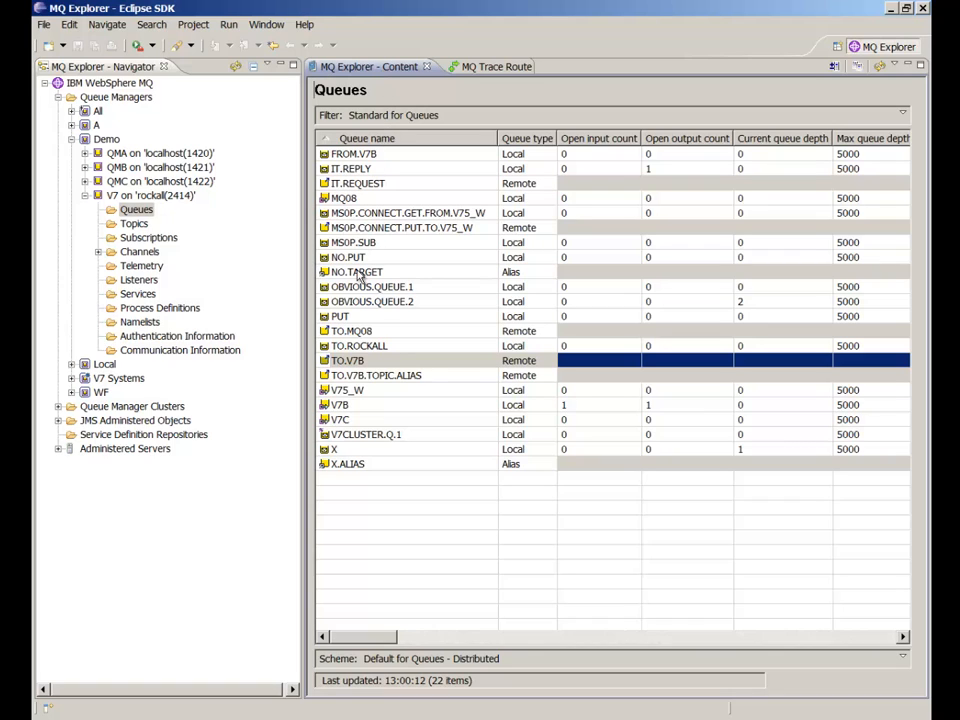
right_click(356, 272)
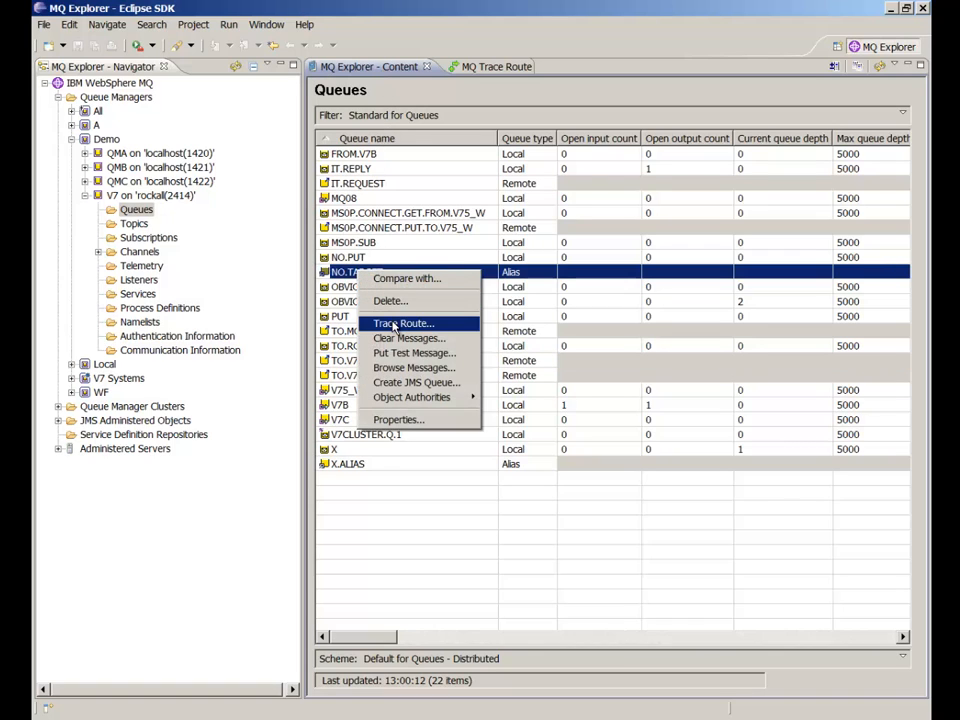
click(404, 322)
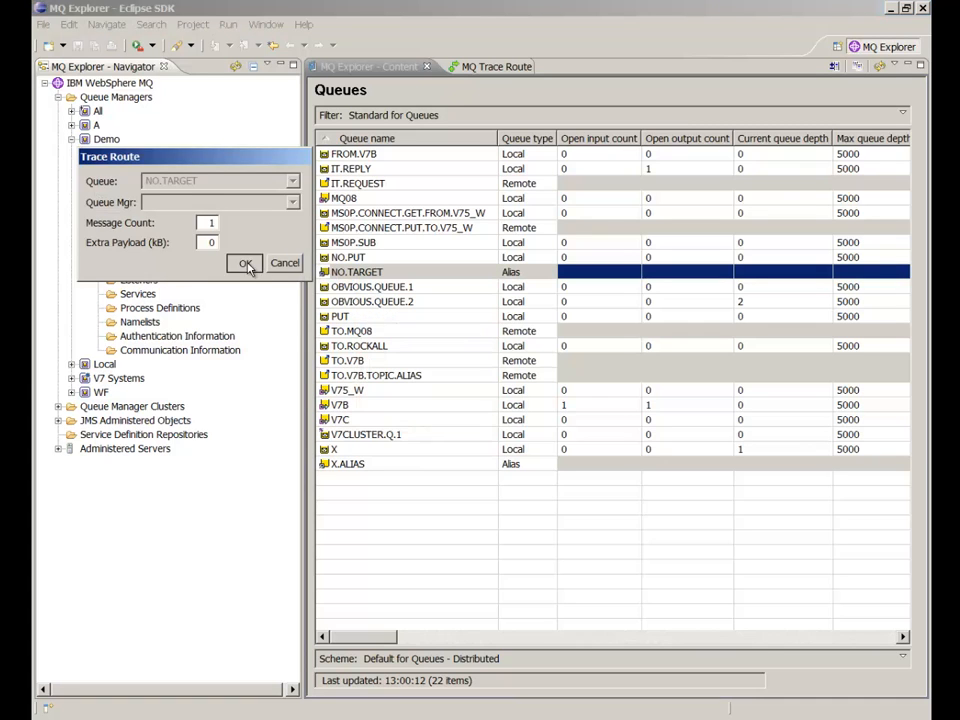
click(244, 262)
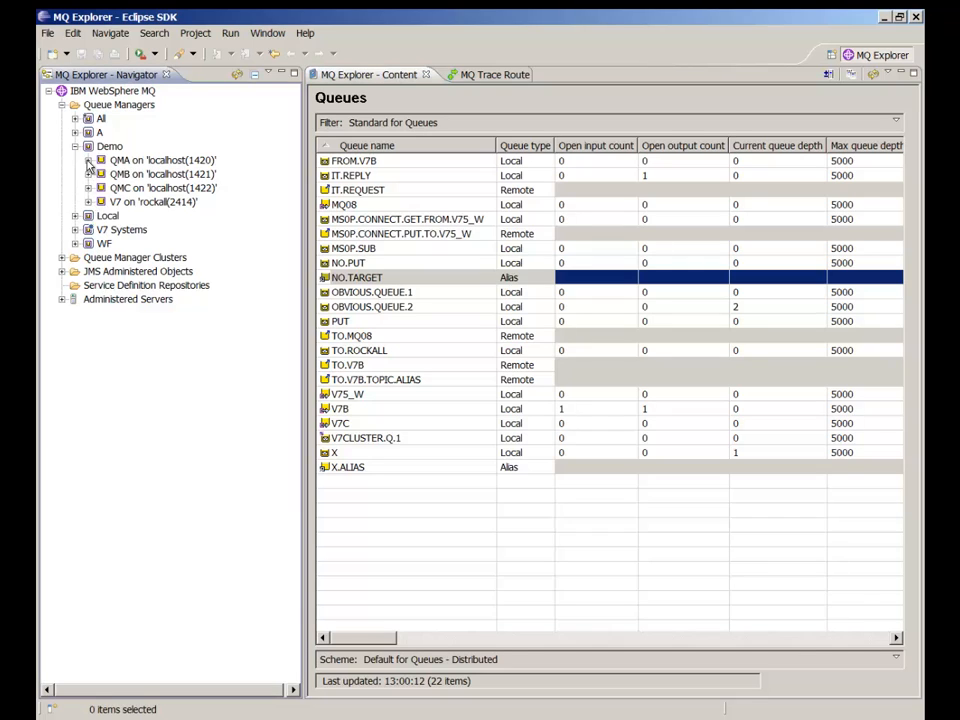
From QMA's queues, run a Trace Route to queue Q.NOCLUS on queue manager QMC.
click(88, 160)
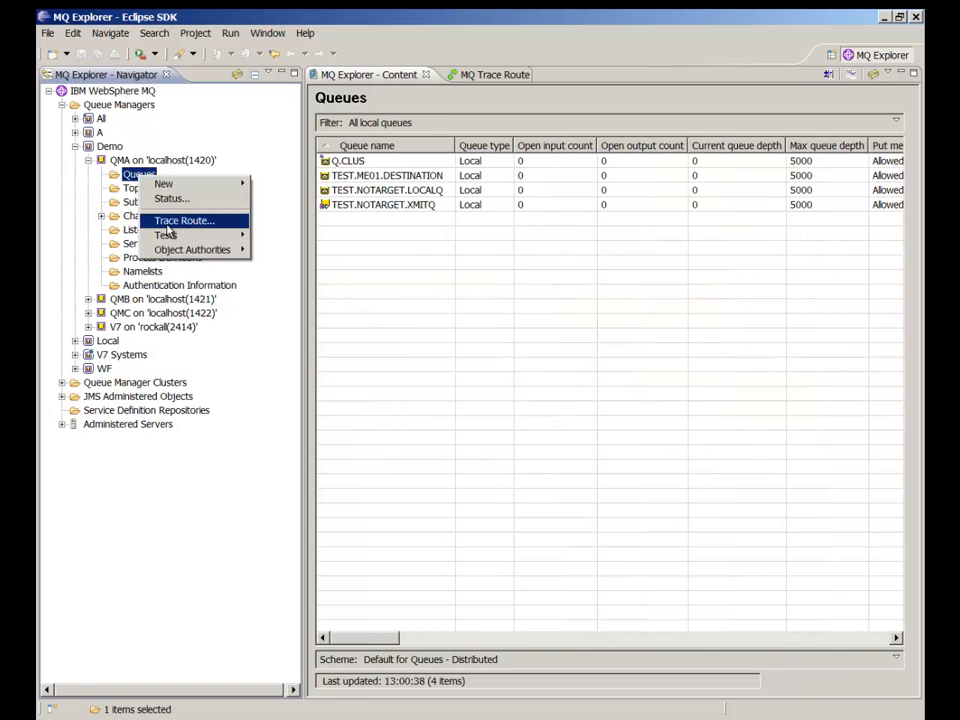
click(182, 220)
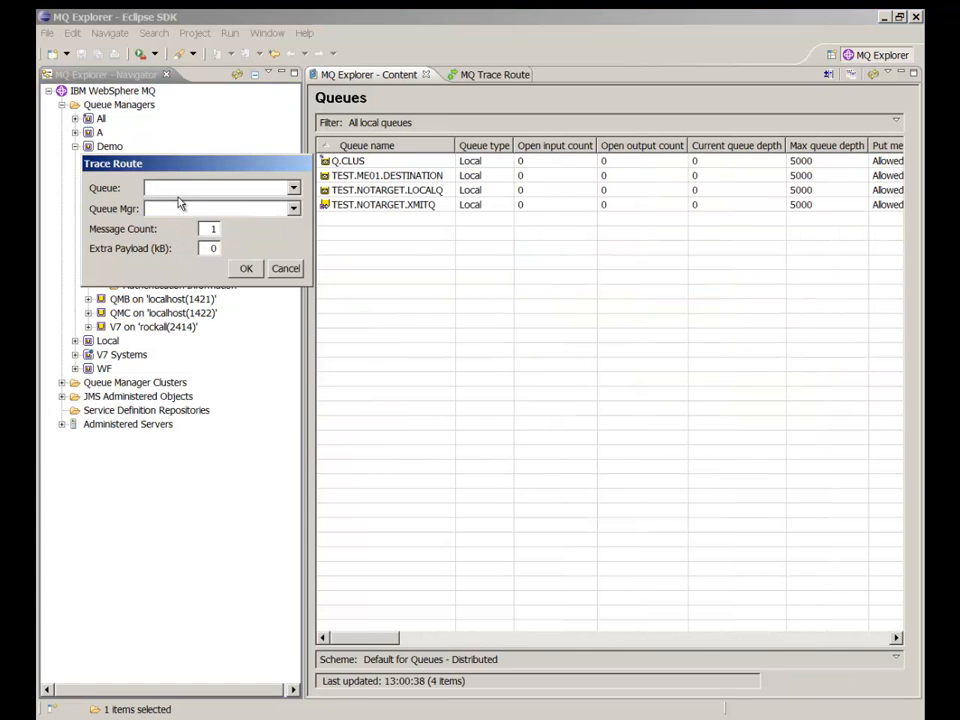
text(Q)
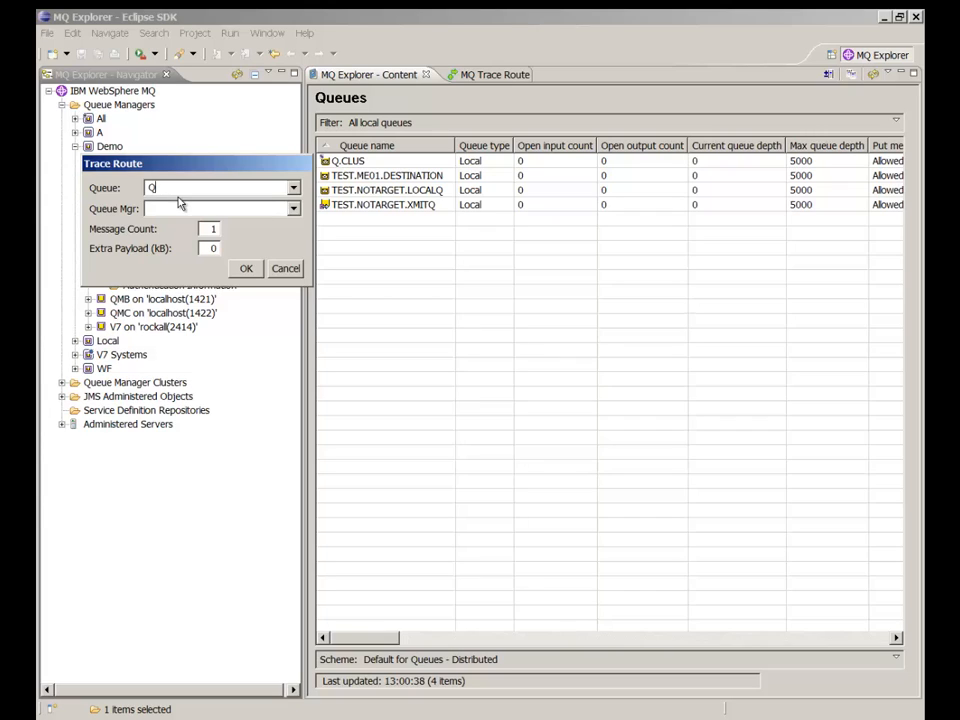
text(N)
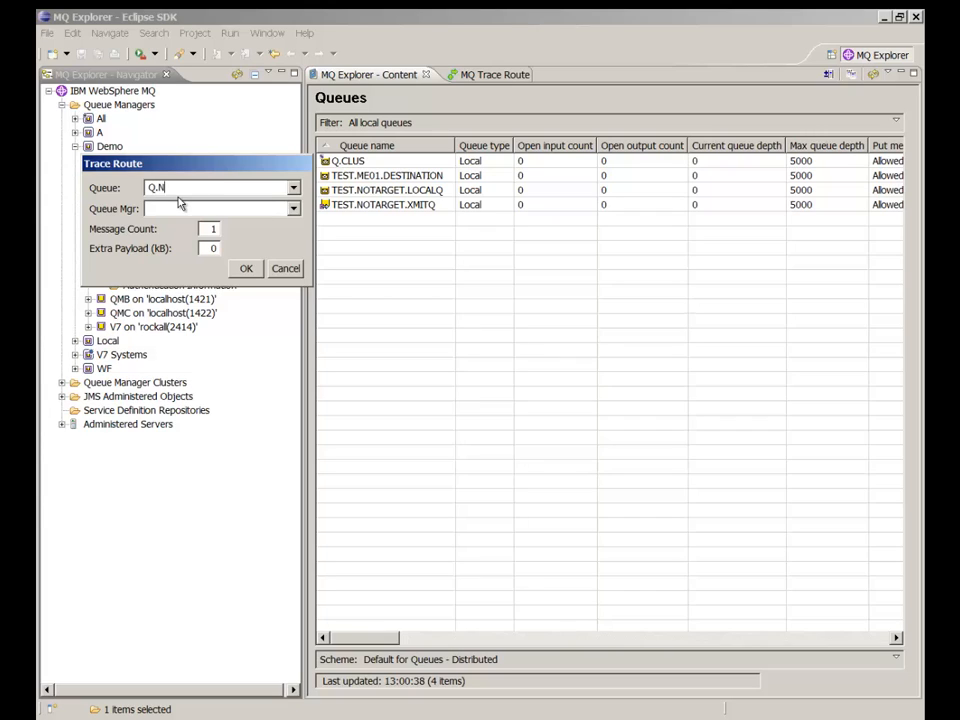
text(OCLUS)
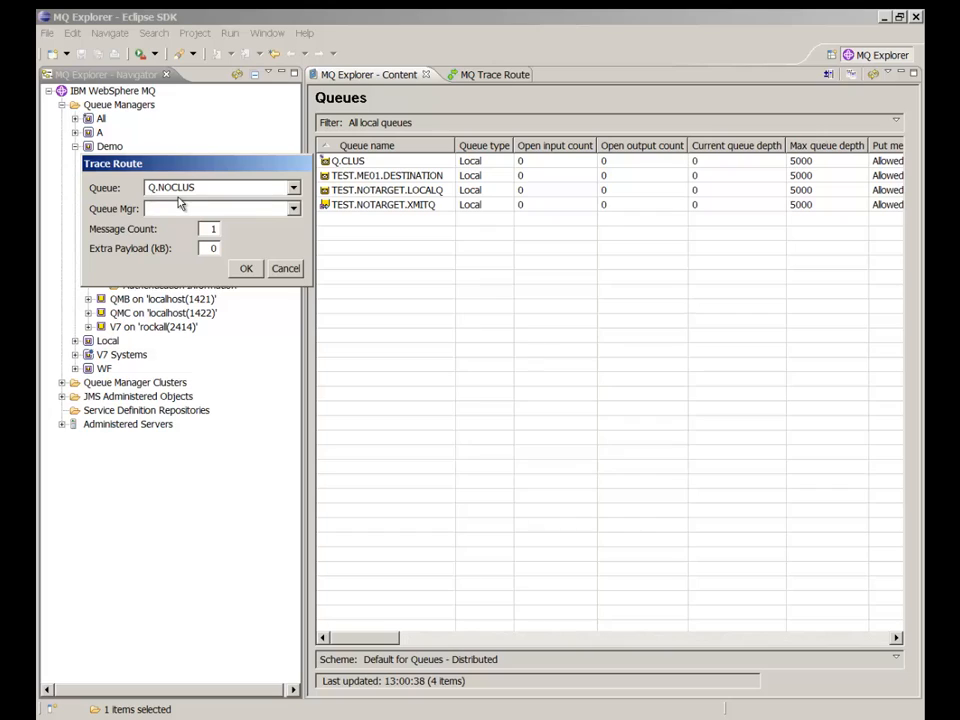
text(QMC)
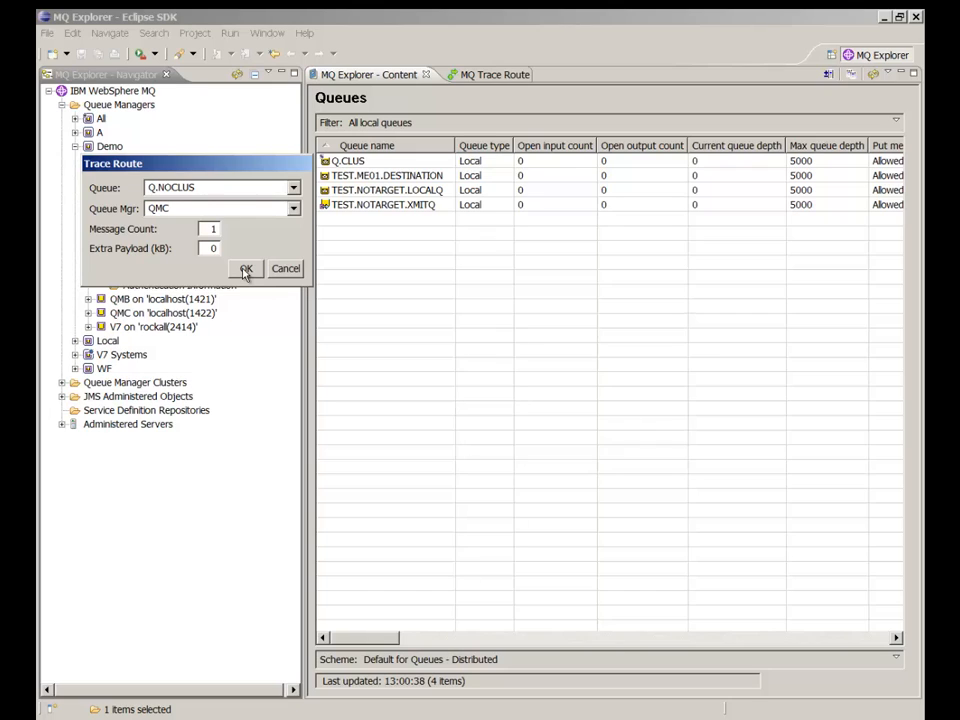
click(246, 268)
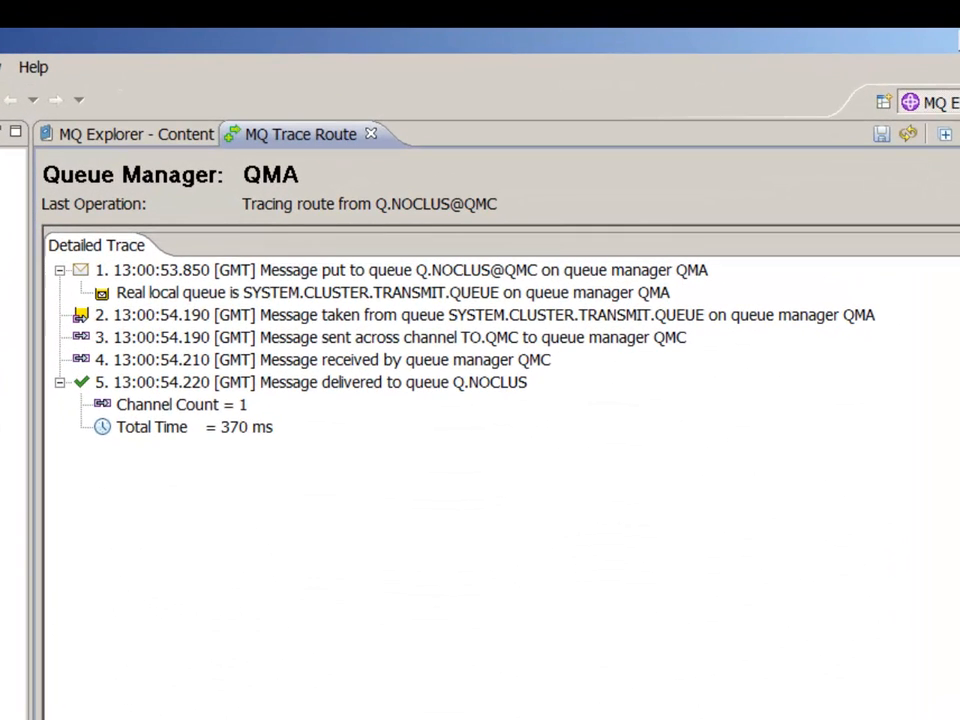
mouse_move(170, 558)
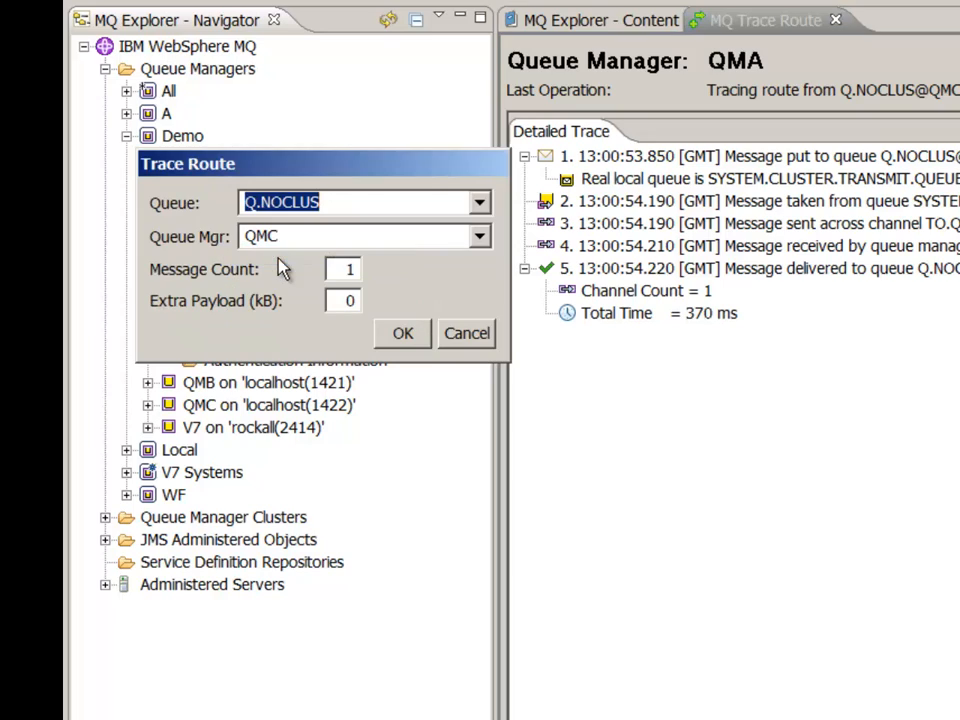
Change the target to Q.CLUS.SINGLE with no queue manager and run the trace.
click(340, 202)
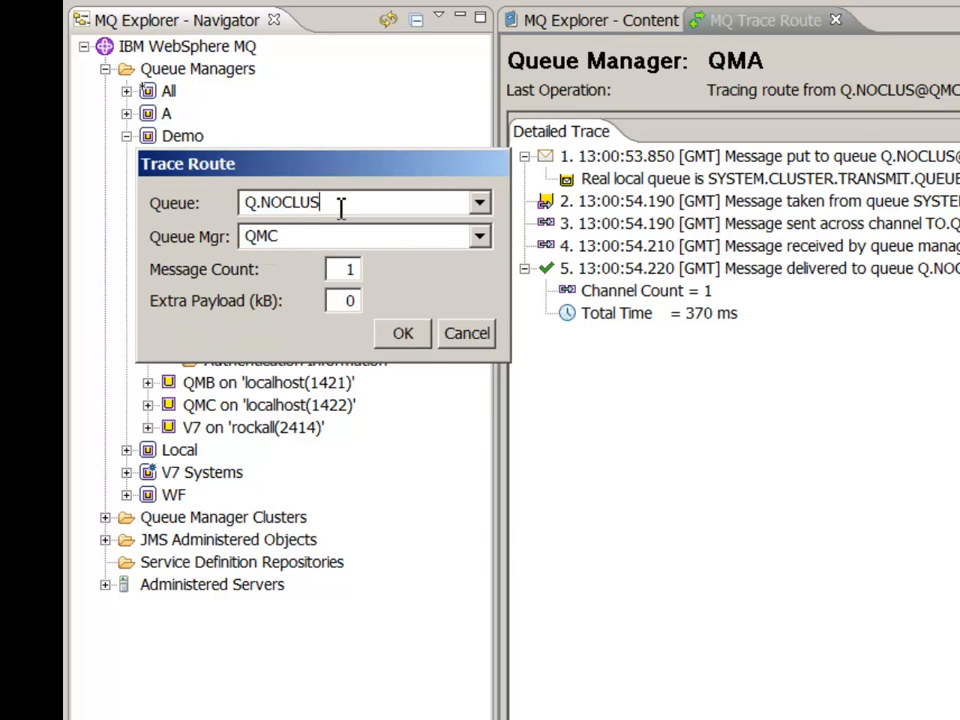
key(BackSpace)
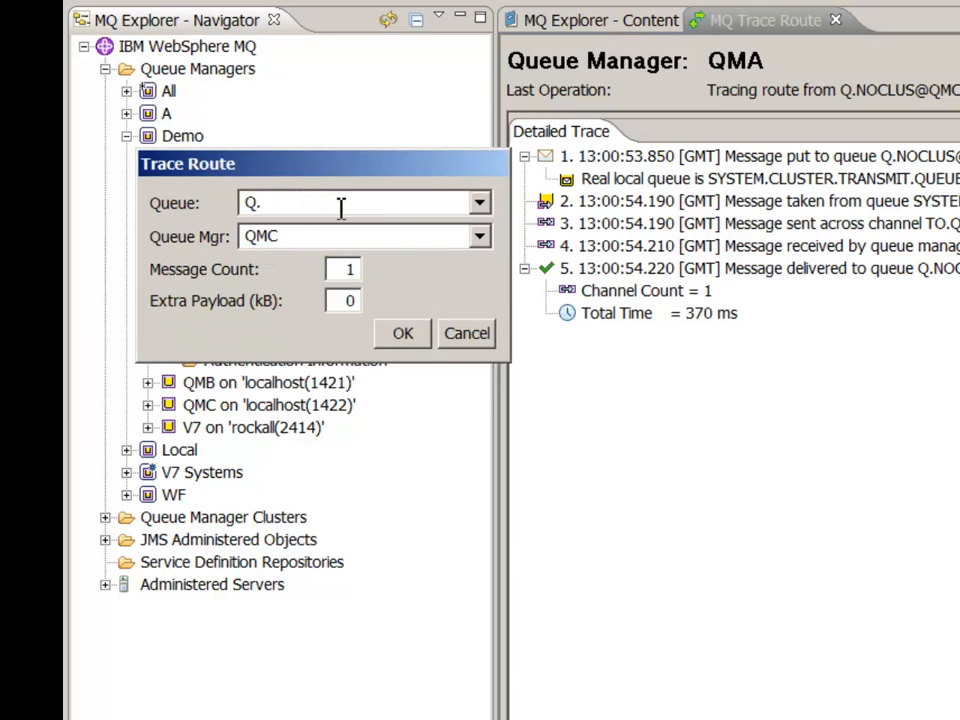
text(CLUS.S)
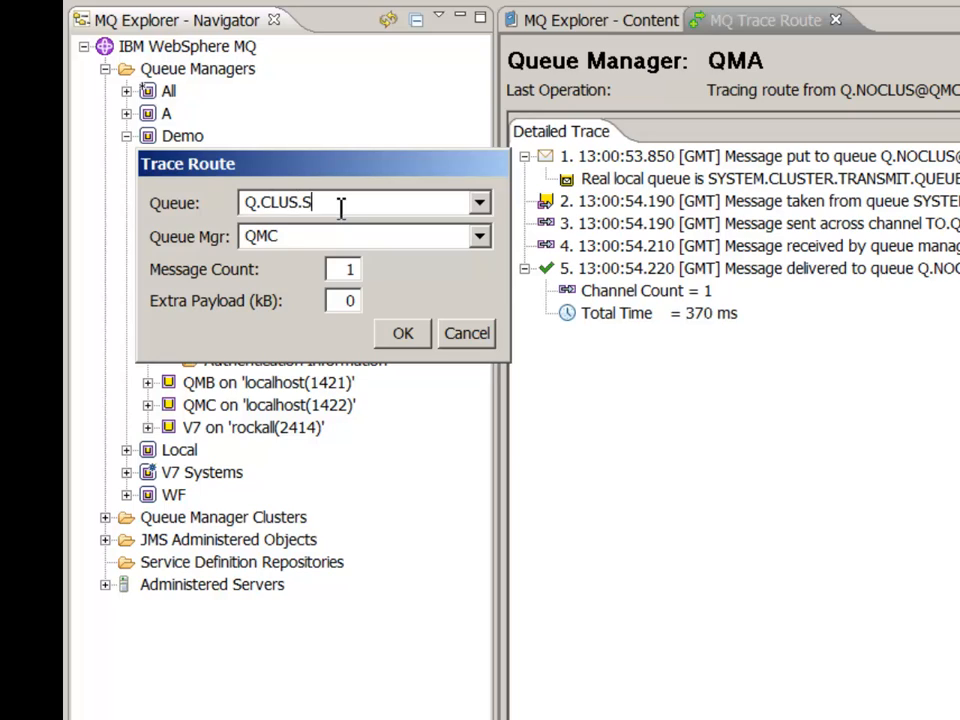
text(INGLE)
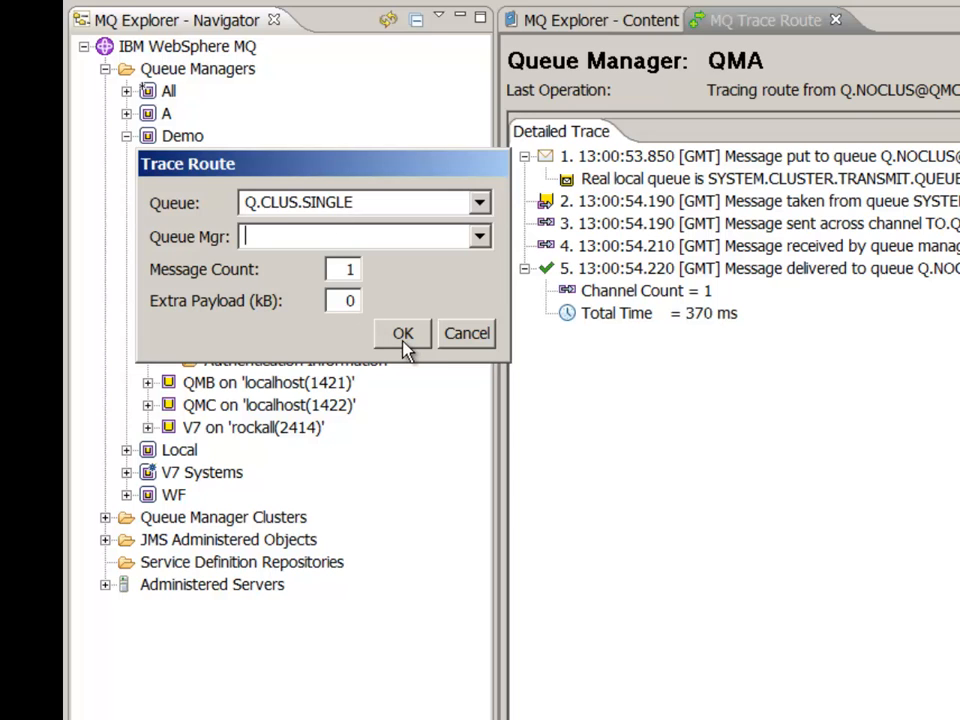
click(402, 332)
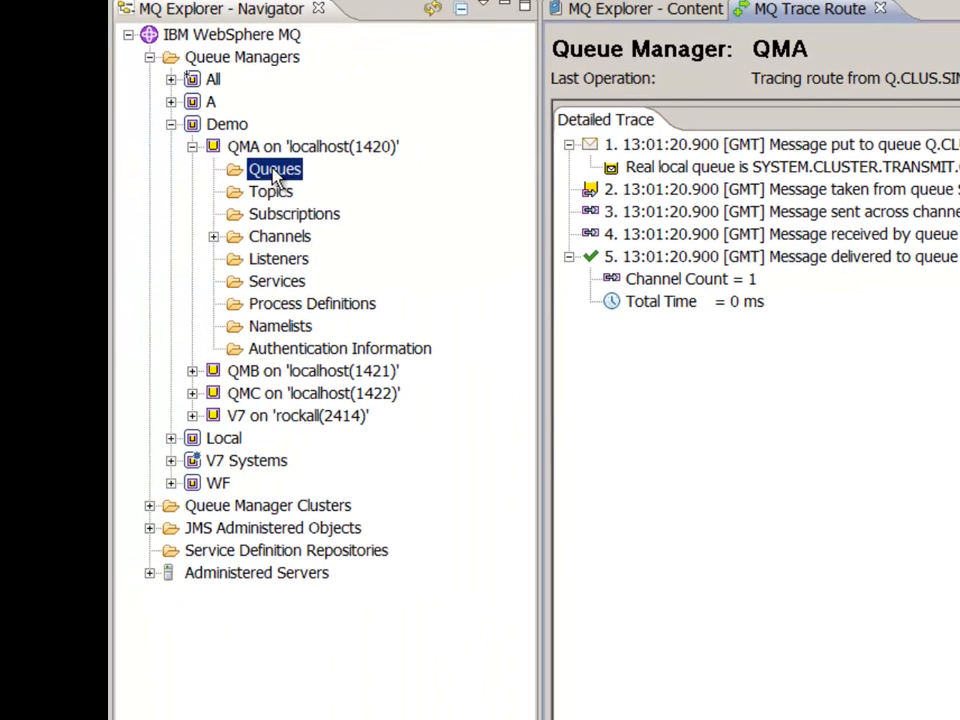
Run a Trace Route to Q.CLUS from QMA and refresh it twice, watching delivery shift to QMB then QMC.
right_click(274, 168)
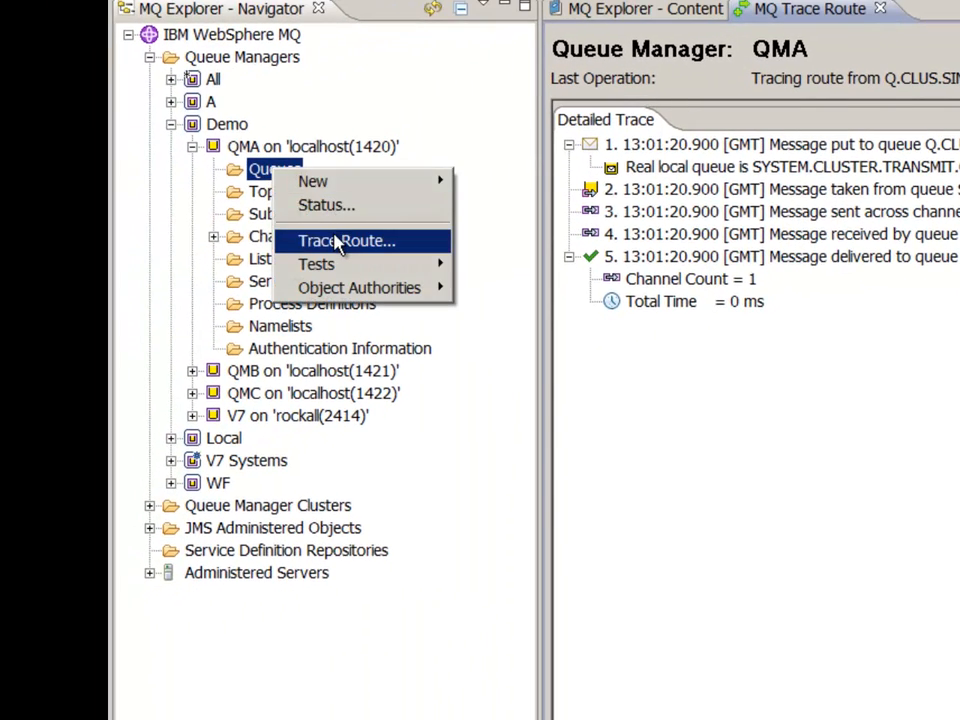
click(346, 240)
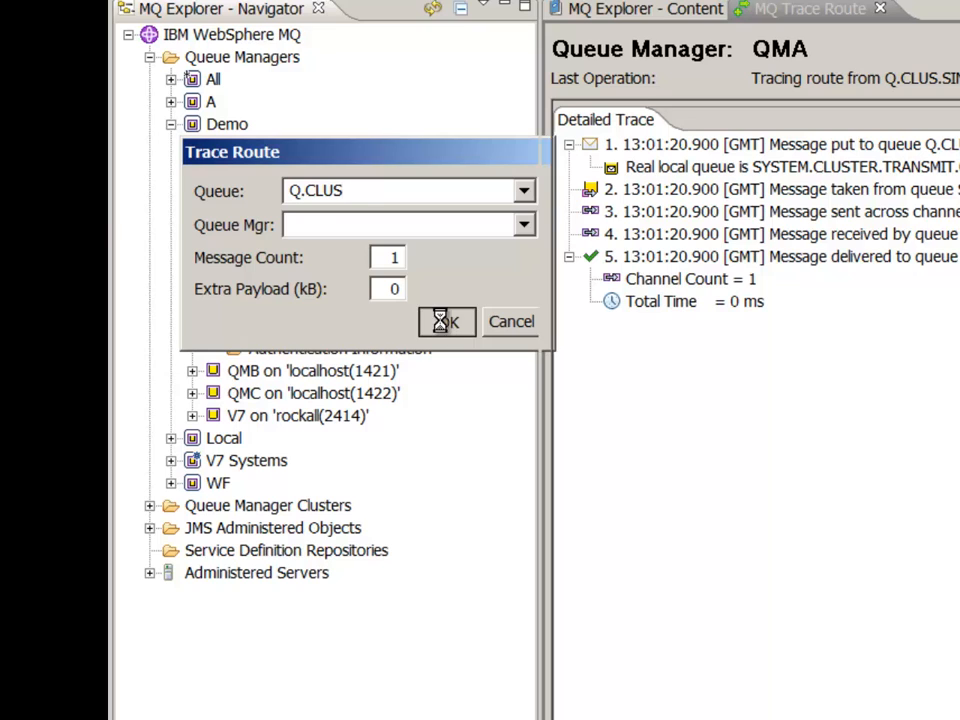
click(446, 320)
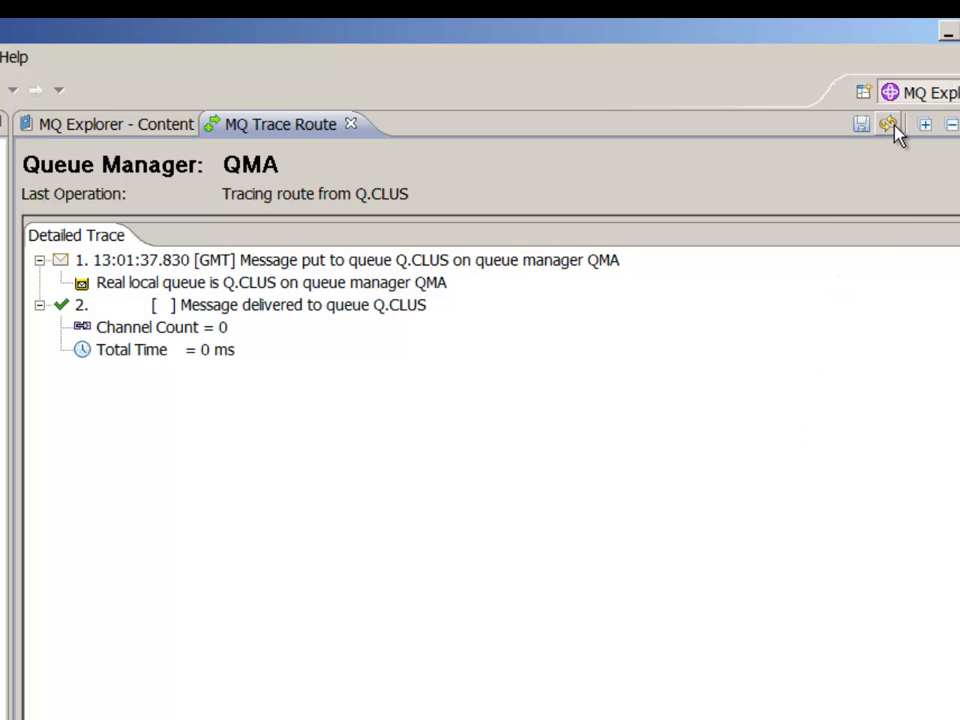
mouse_move(888, 126)
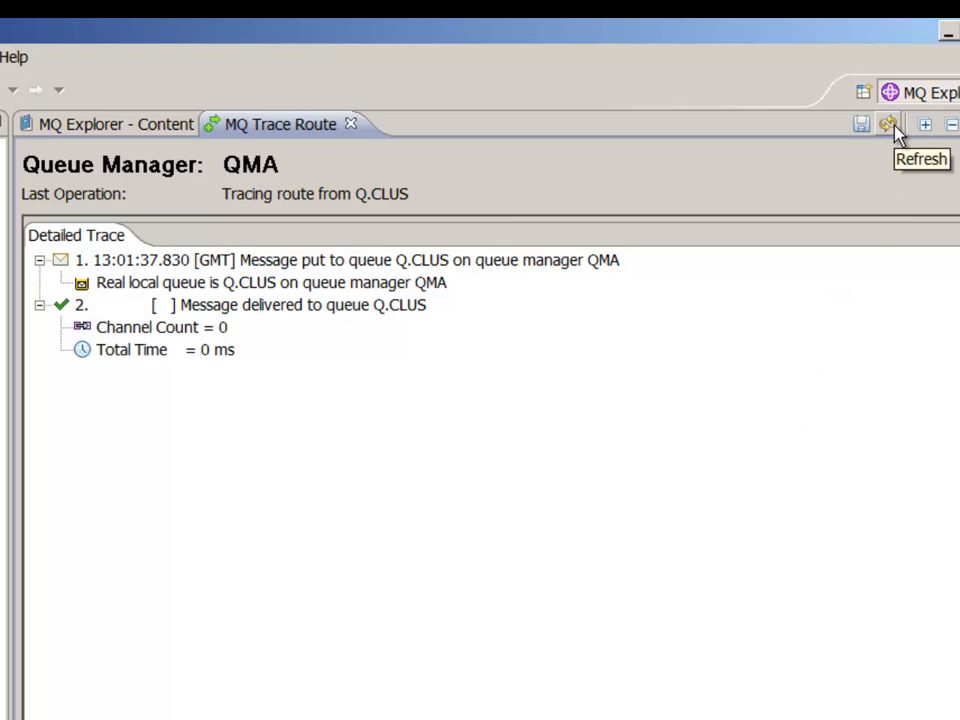
click(888, 124)
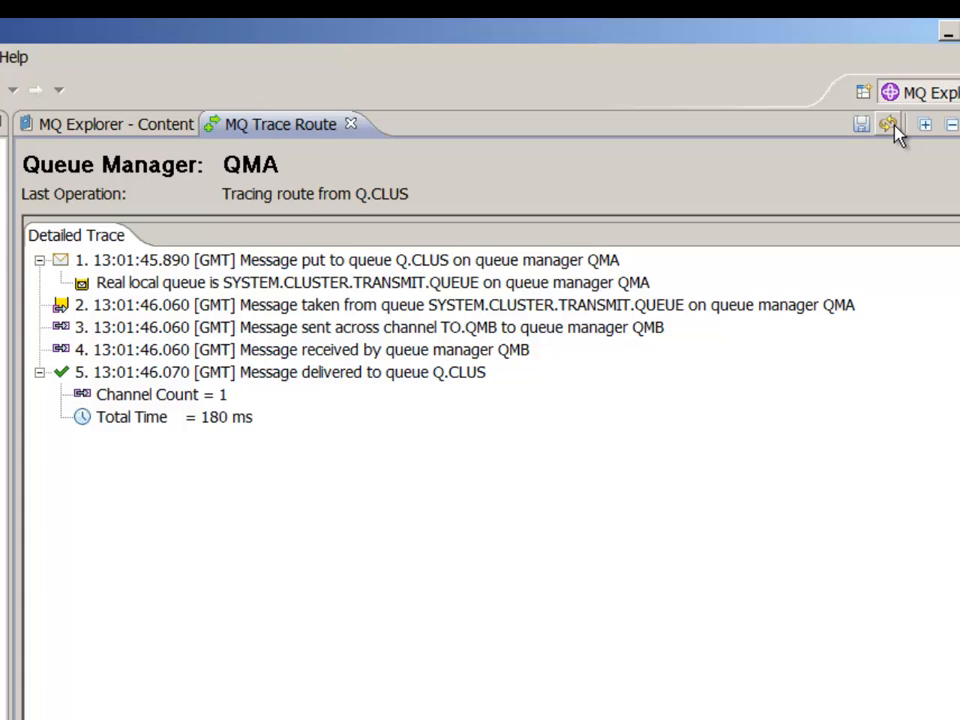
click(888, 124)
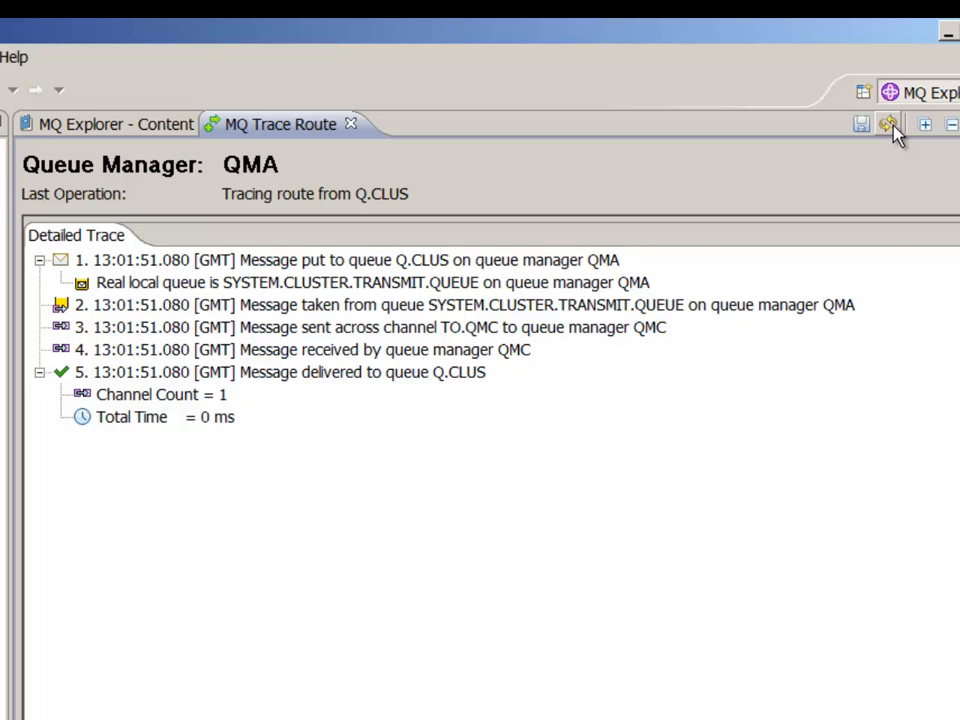
Trace Q.CLUS with Message Count 10, showing the cluster pie chart: QMA 40%, QMB 30%, QMC 30%.
right_click(84, 262)
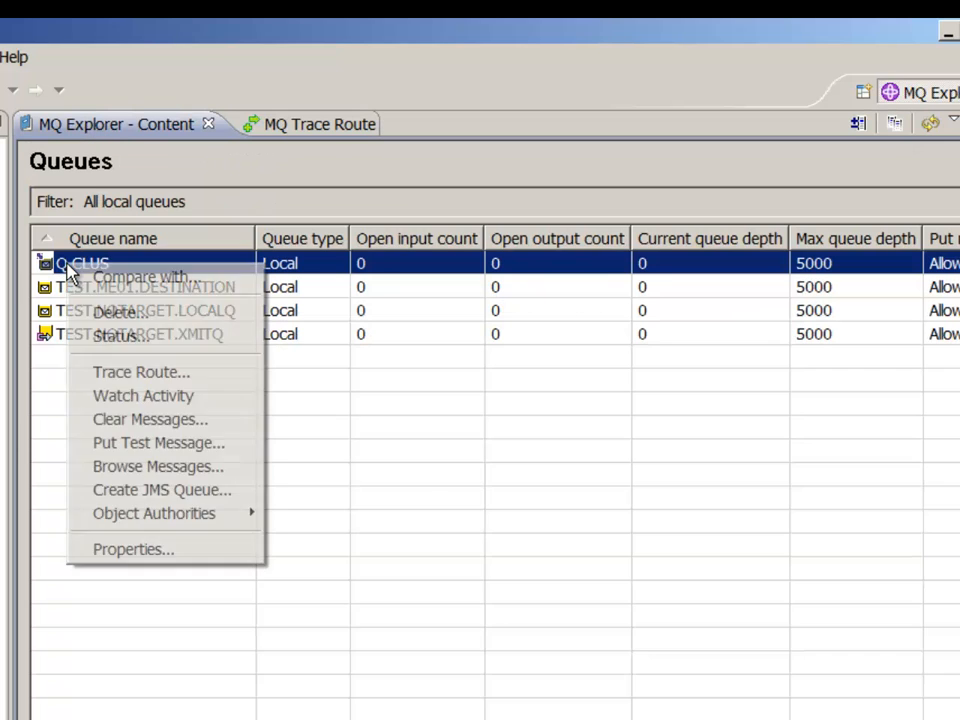
click(140, 370)
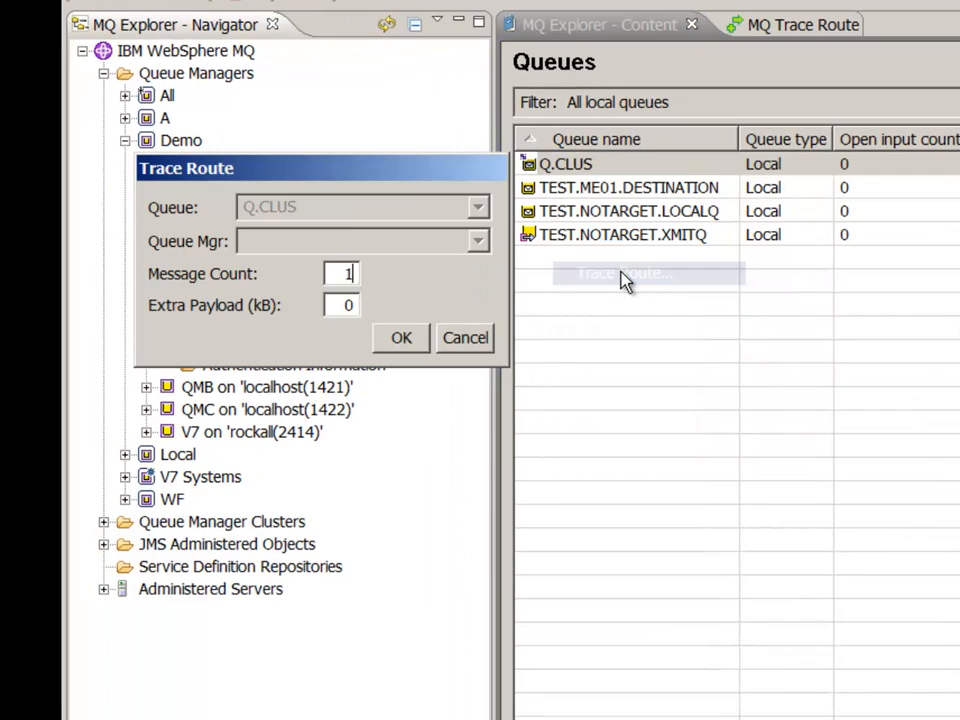
mouse_move(384, 282)
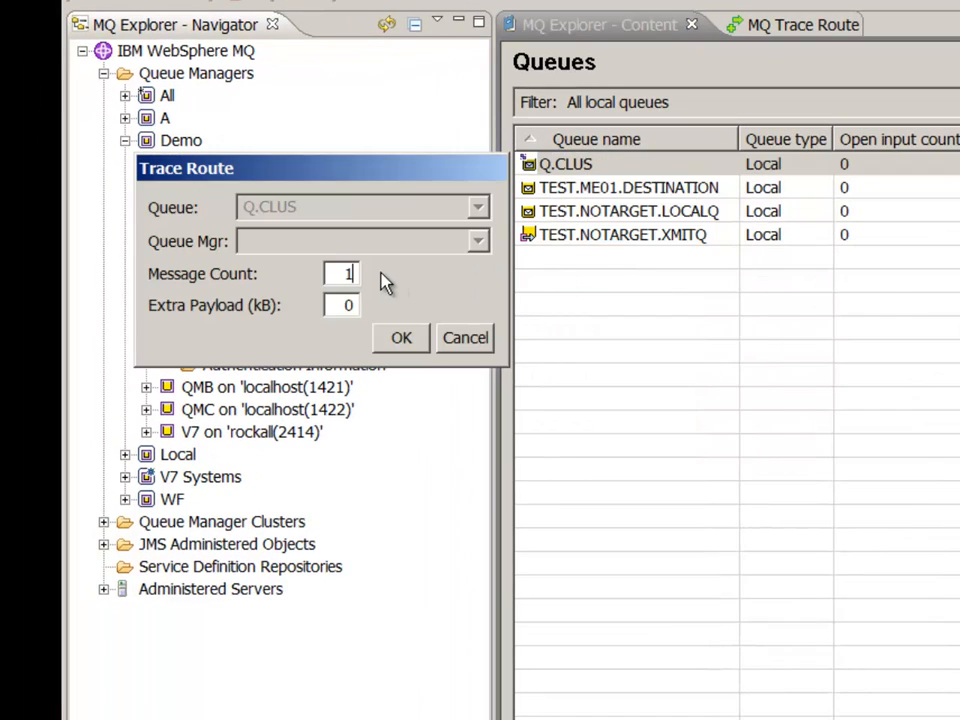
text(0)
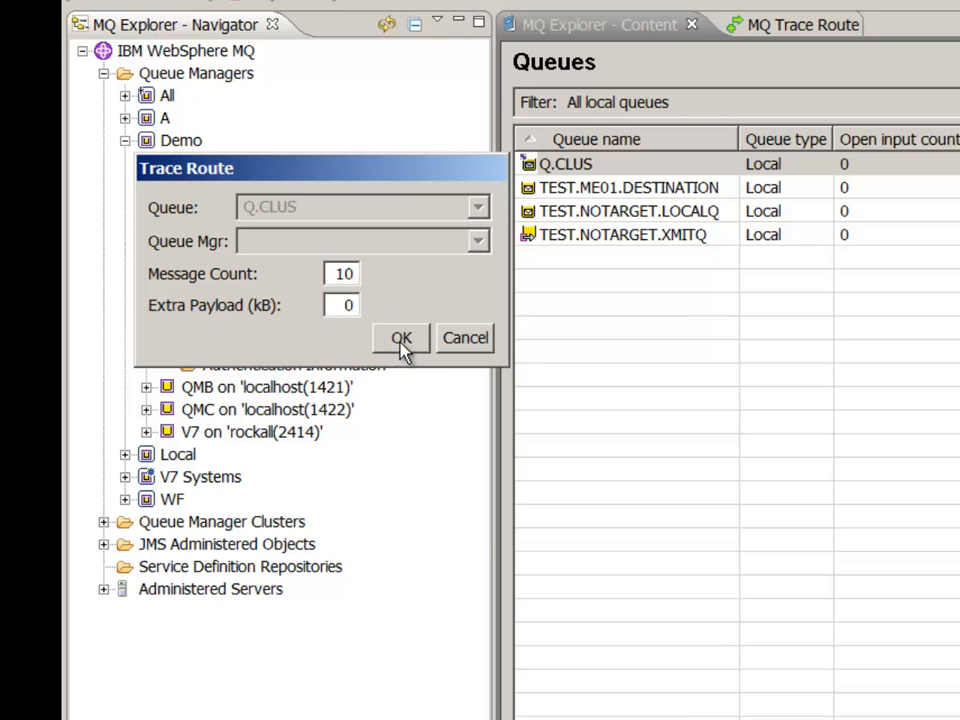
click(400, 338)
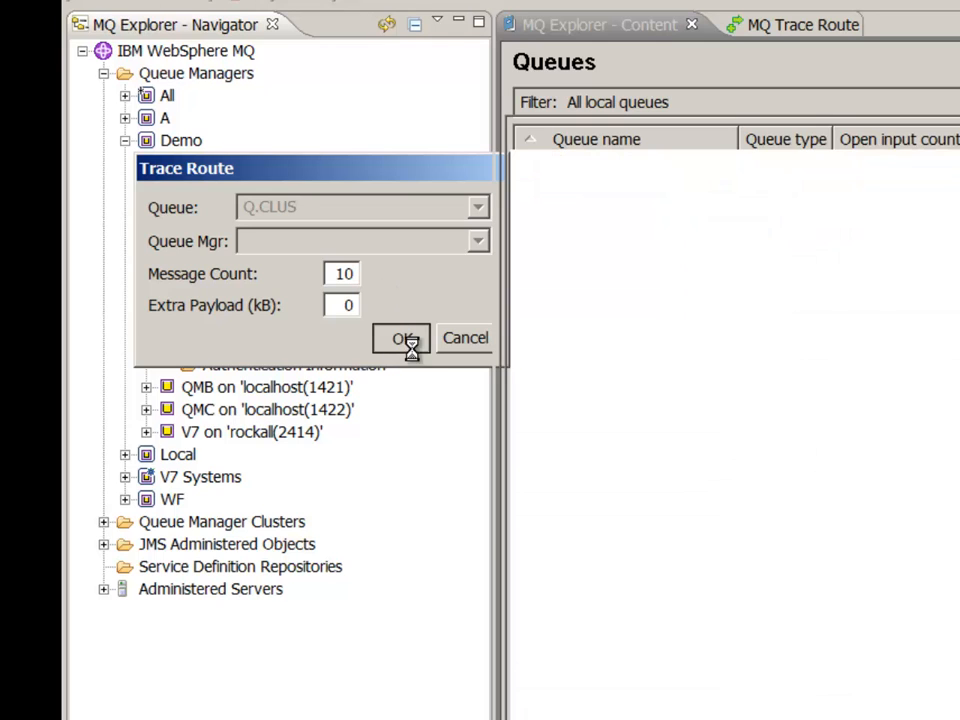
click(402, 338)
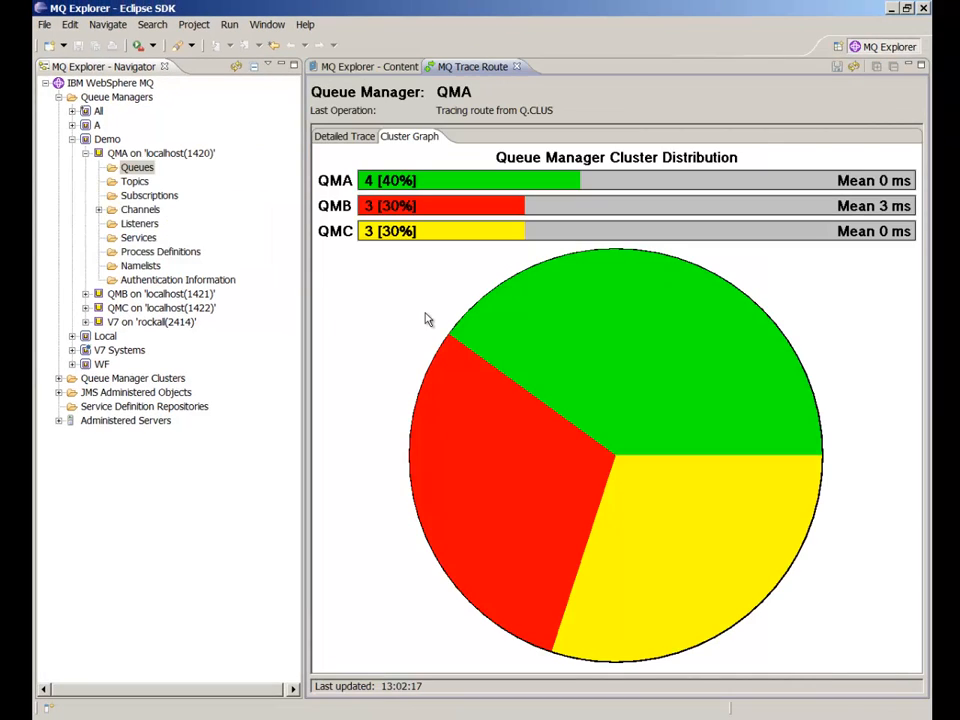